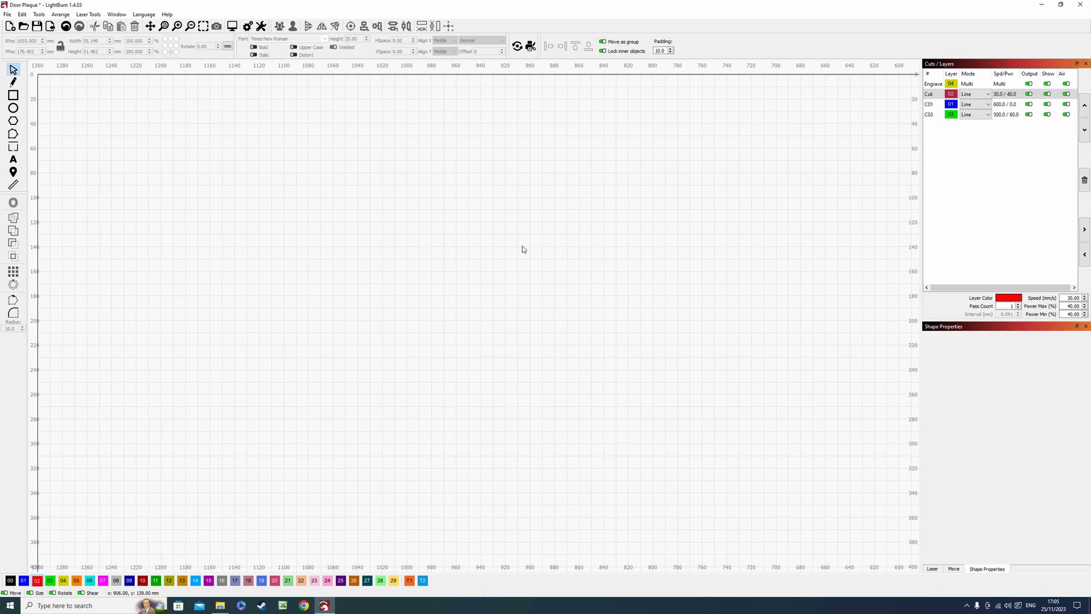
# - Bring up Shape Properties for the selected six-sided 72 by 72 polygon
pyautogui.click(932, 568)
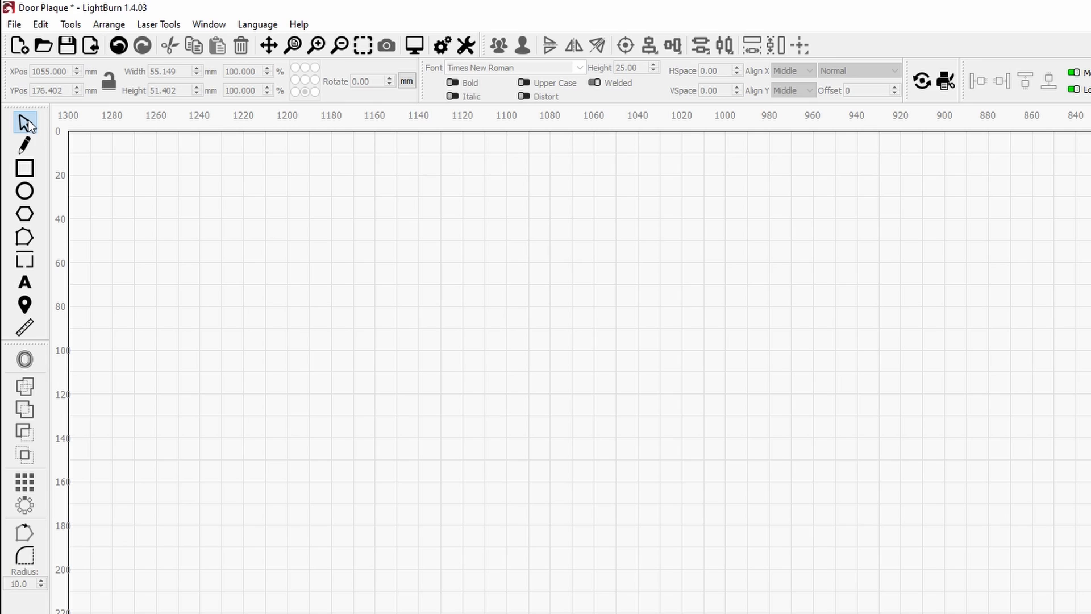
pyautogui.moveTo(23, 169)
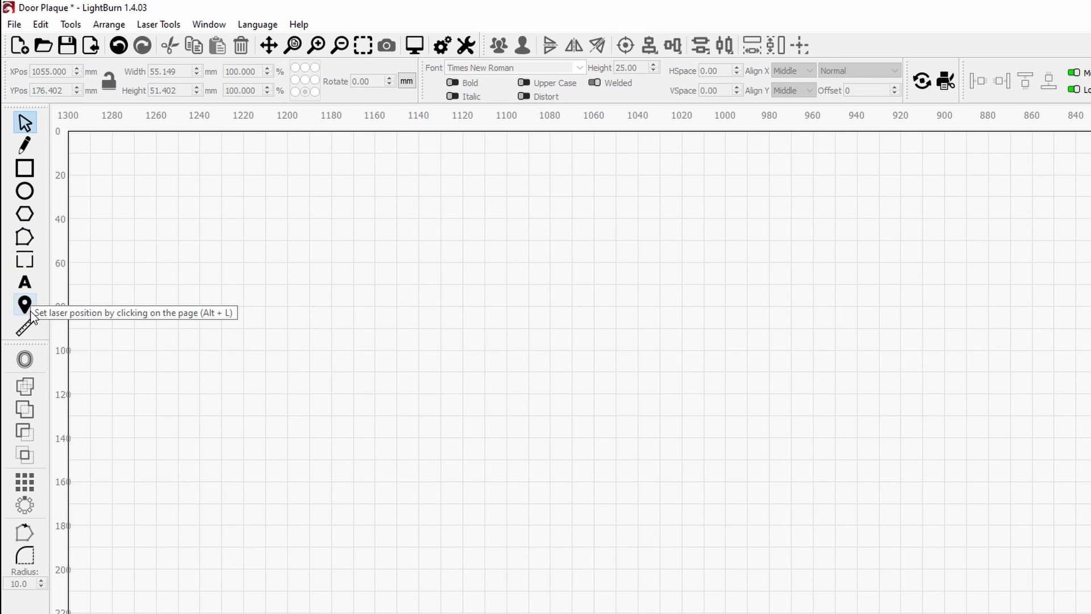
pyautogui.moveTo(106, 260)
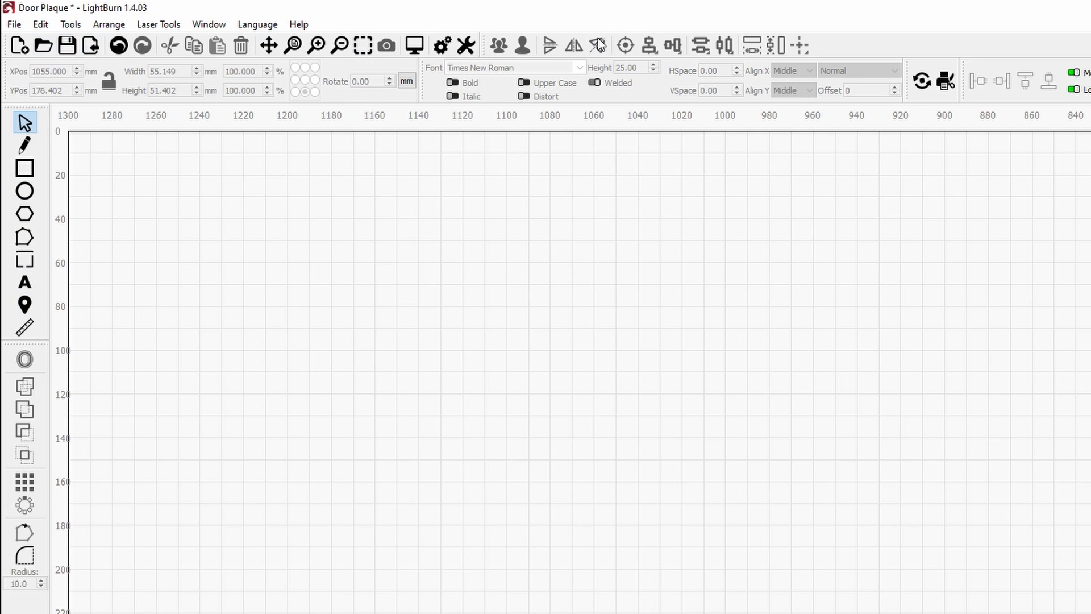
pyautogui.moveTo(475, 219)
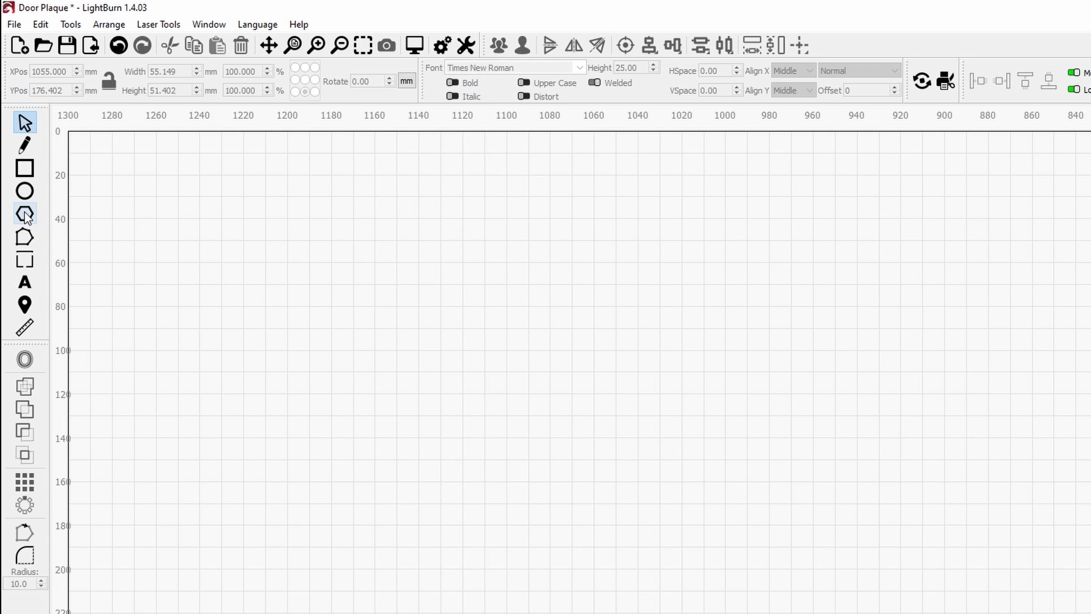
pyautogui.moveTo(25, 214)
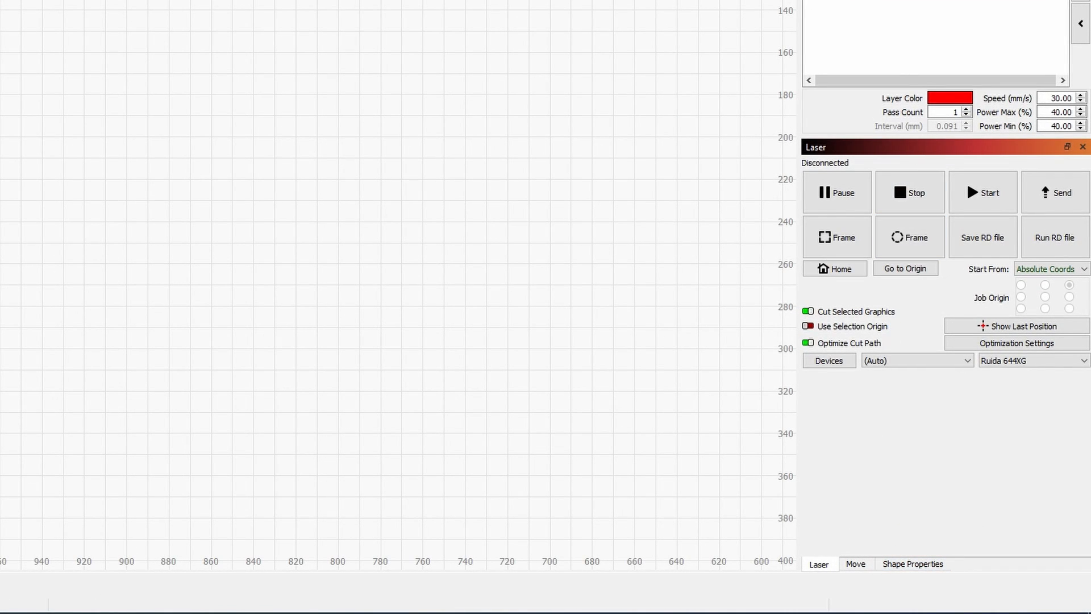
pyautogui.moveTo(892, 582)
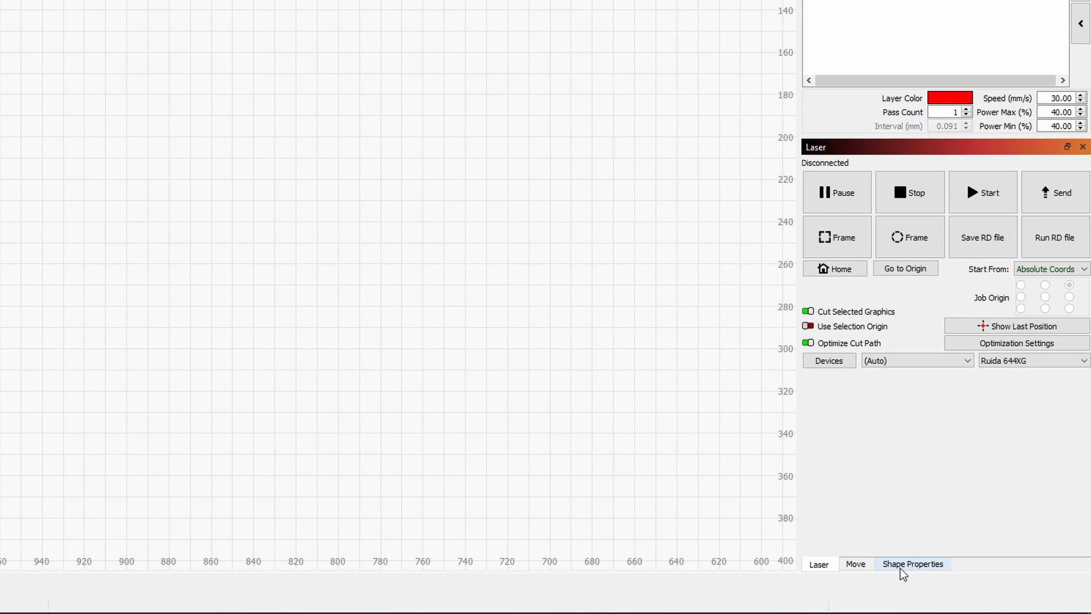
pyautogui.click(913, 564)
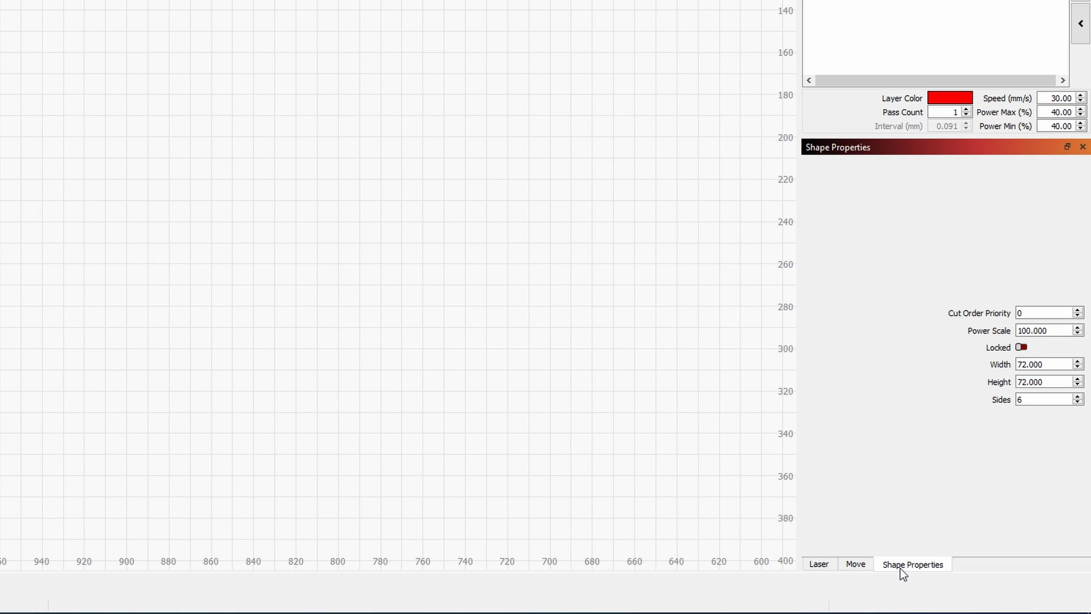
pyautogui.moveTo(1071, 418)
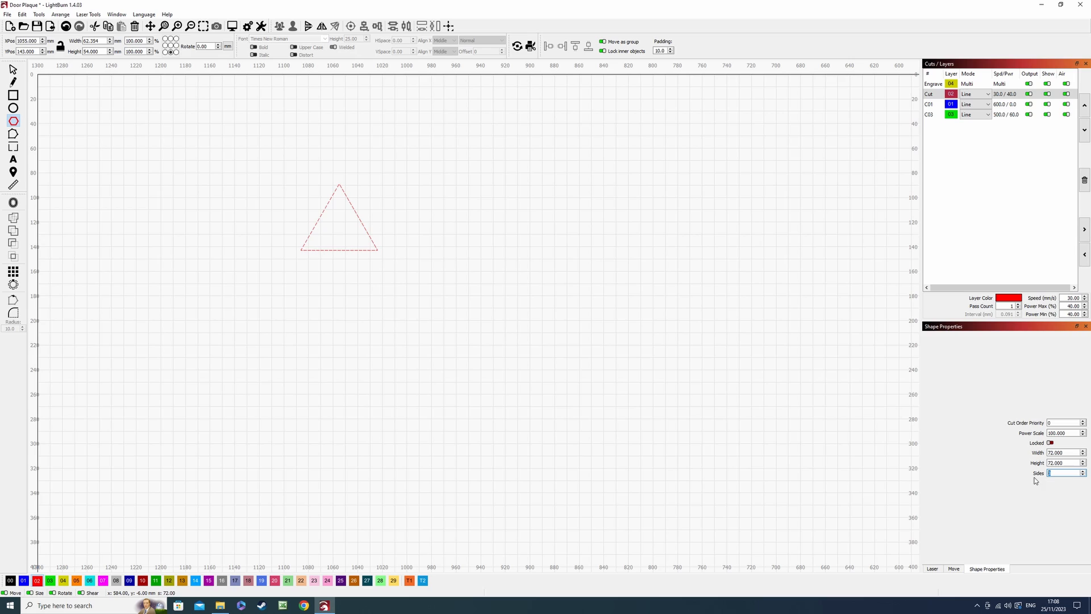
pyautogui.moveTo(304, 254)
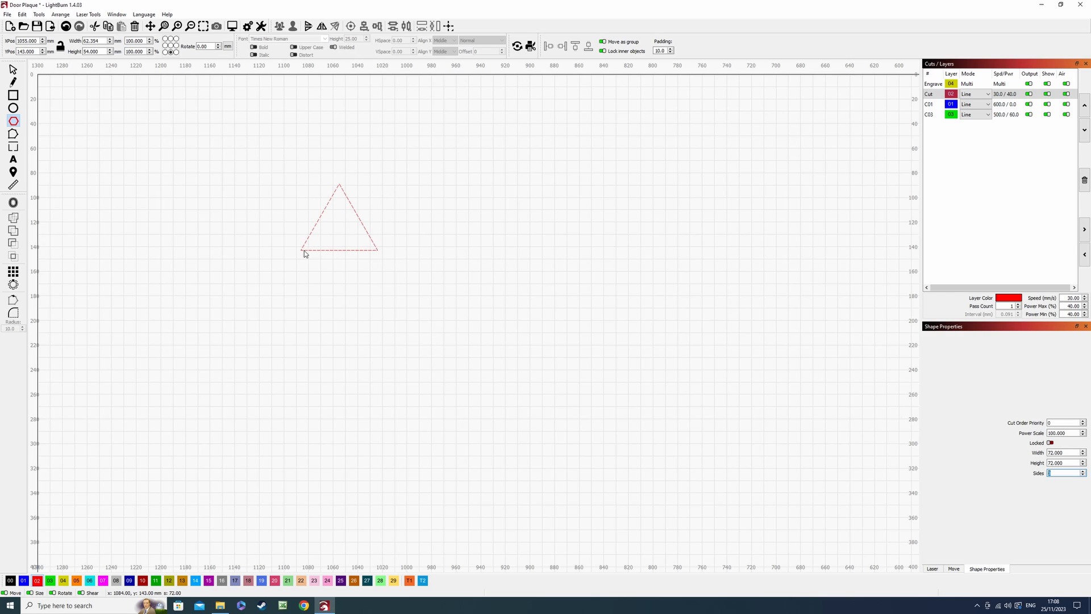
pyautogui.moveTo(384, 262)
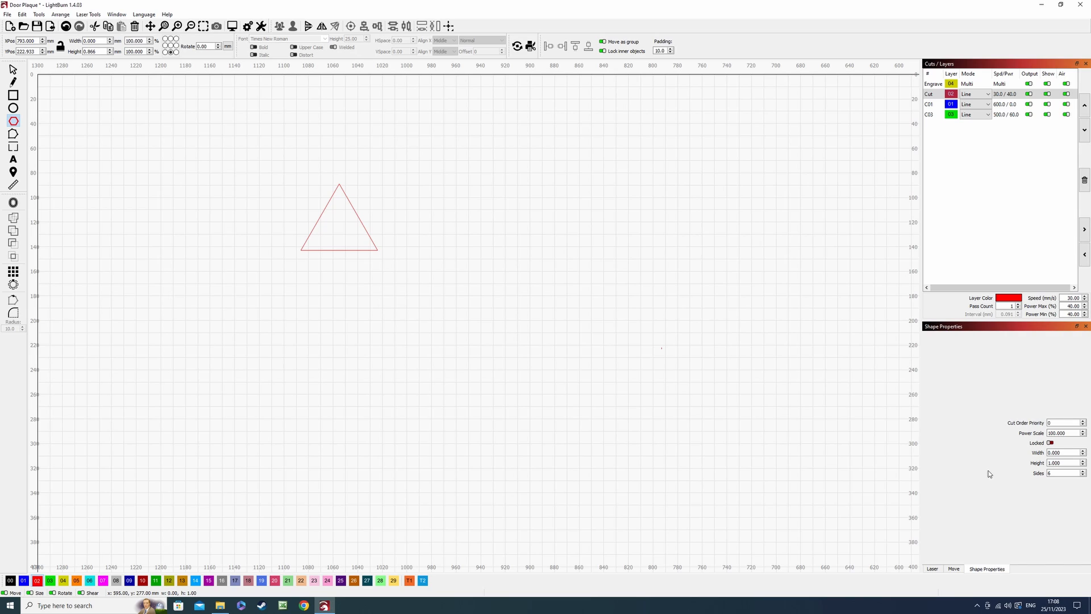
pyautogui.moveTo(997, 351)
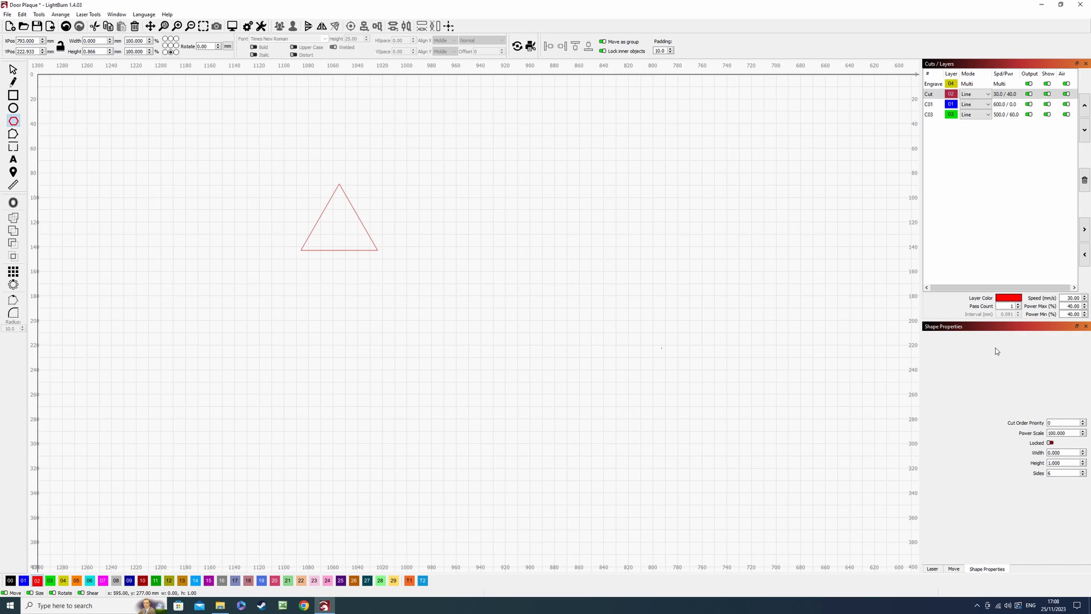
pyautogui.moveTo(693, 271)
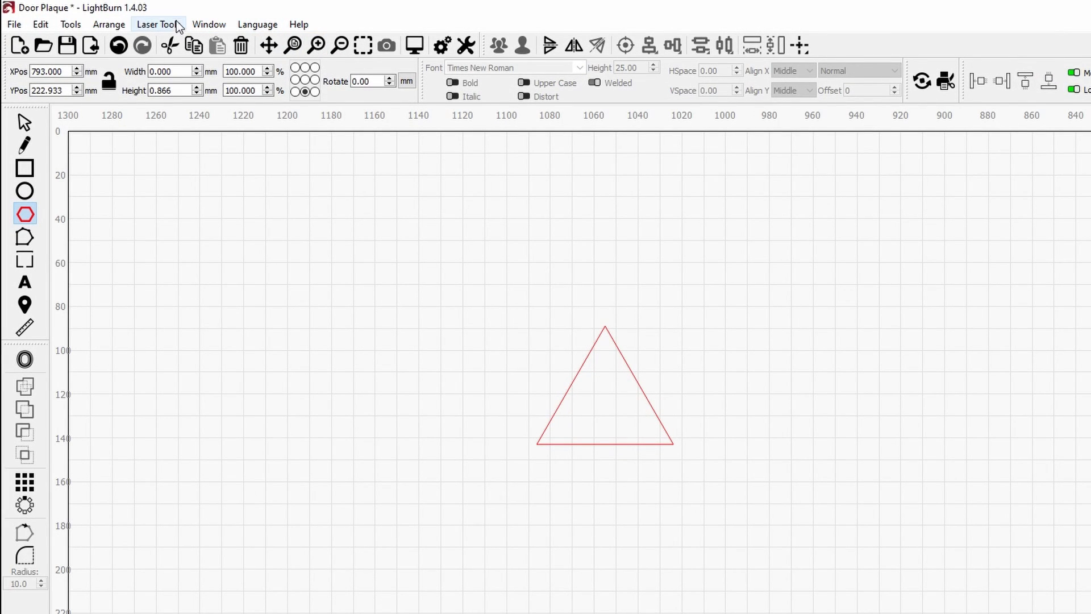
pyautogui.click(209, 24)
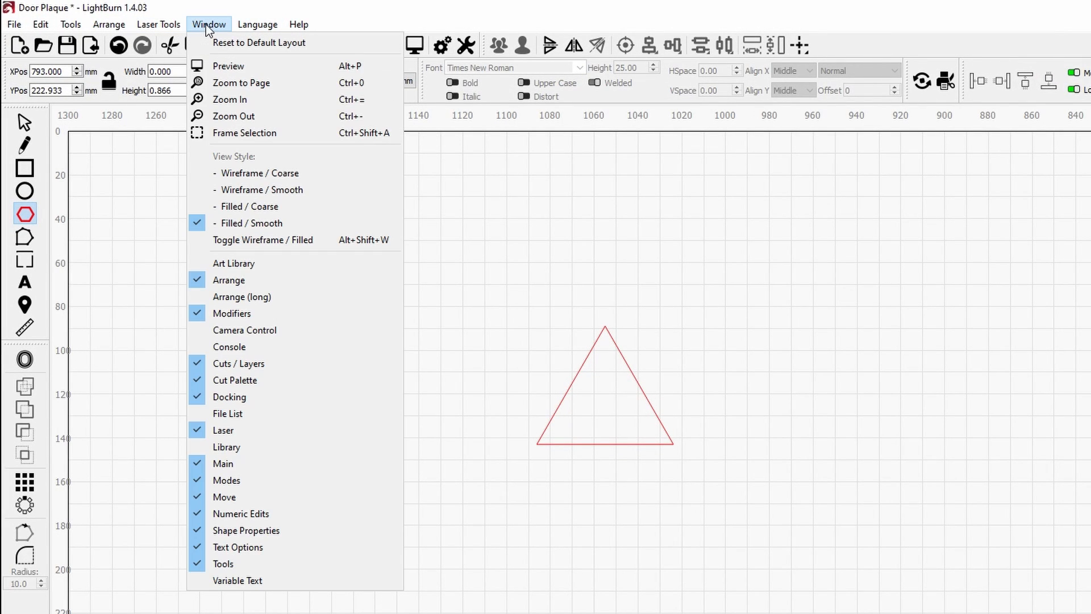
pyautogui.moveTo(241, 83)
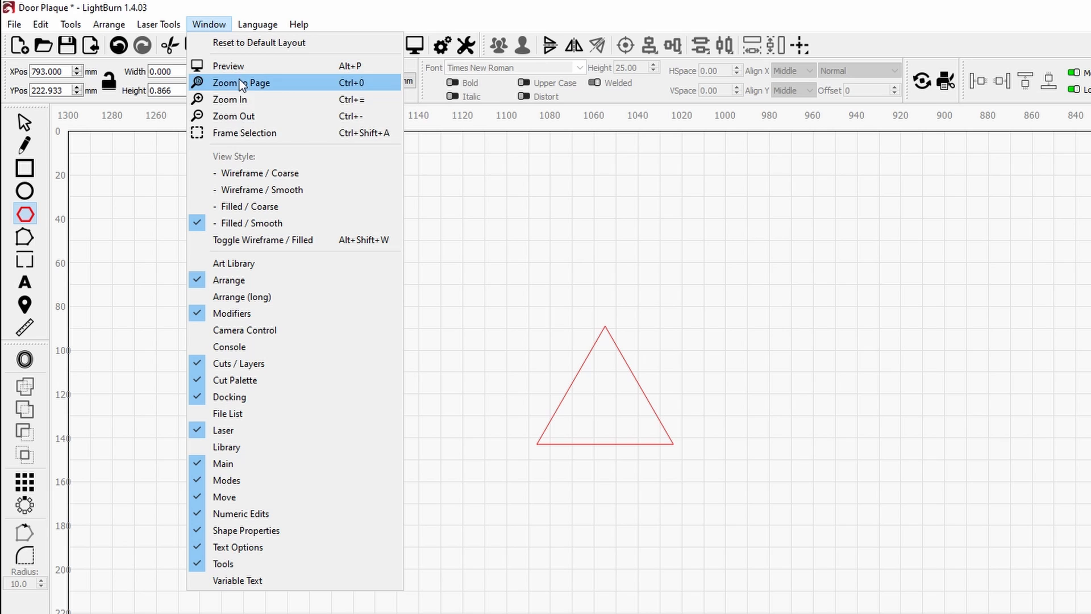
pyautogui.moveTo(228, 519)
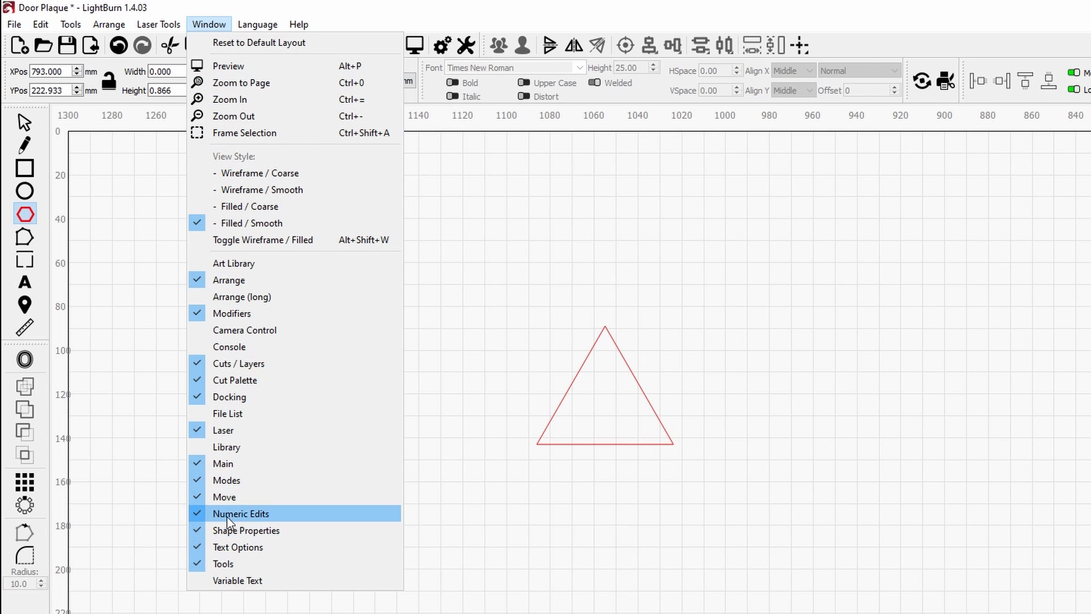
pyautogui.moveTo(207, 548)
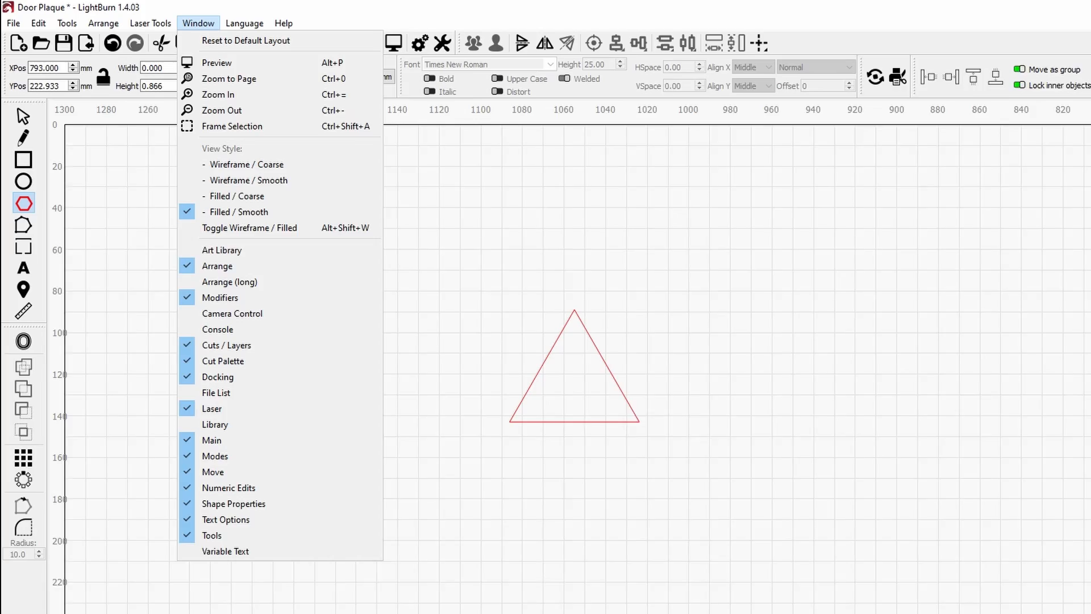
pyautogui.click(245, 40)
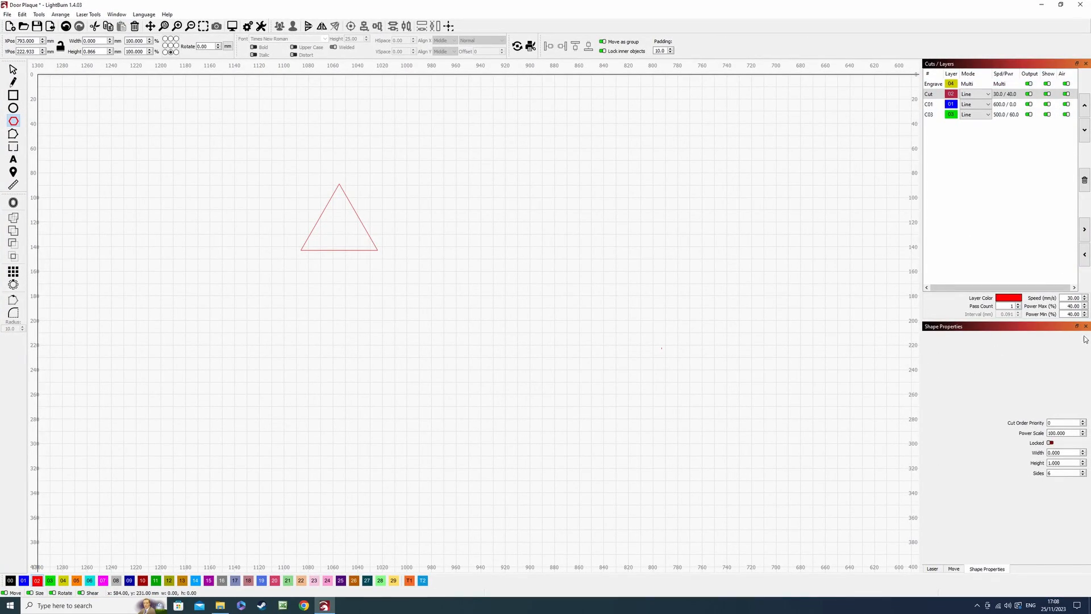
pyautogui.moveTo(976, 575)
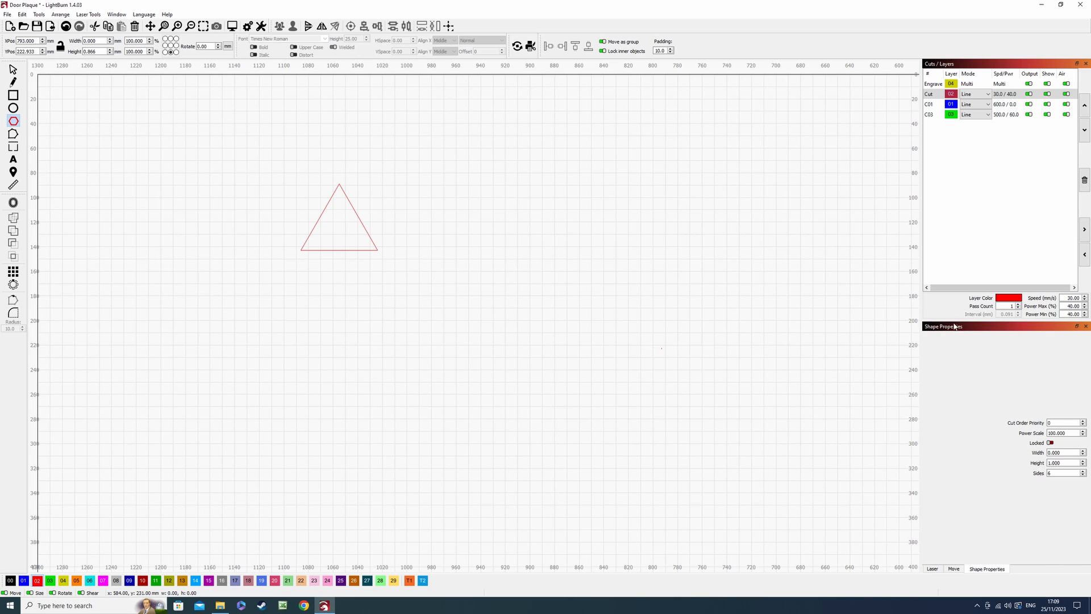
pyautogui.moveTo(955, 423)
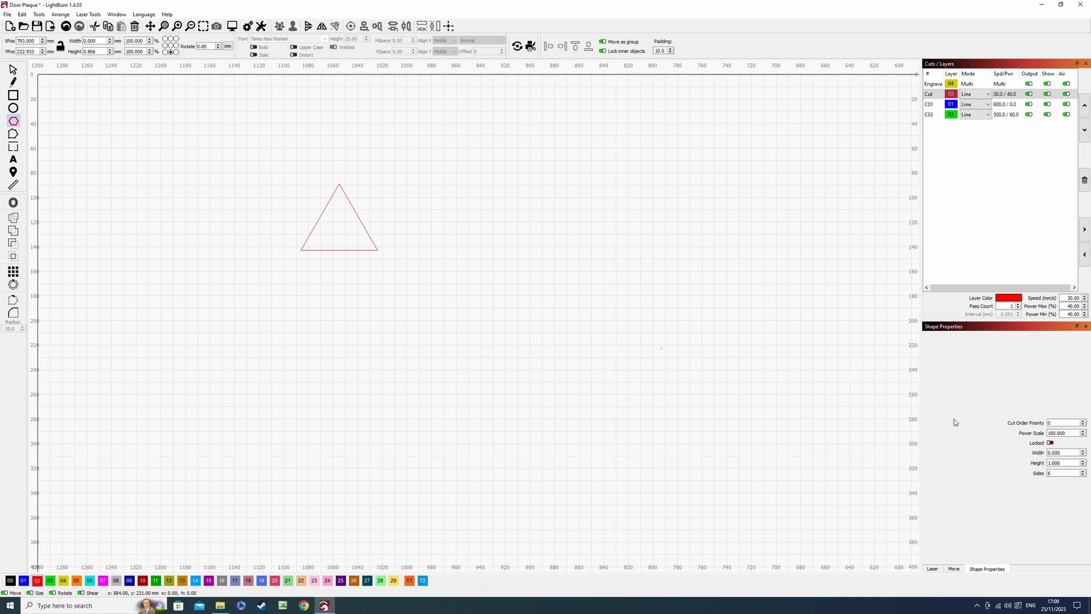